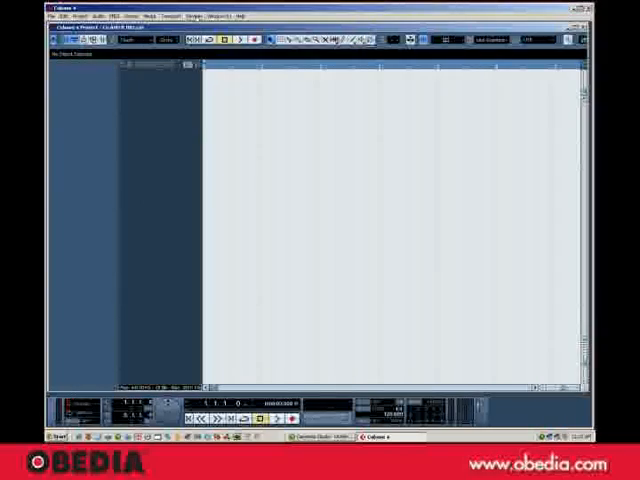
Show Cubase's Devices list containing the Reason ReWire entry.
click(232, 38)
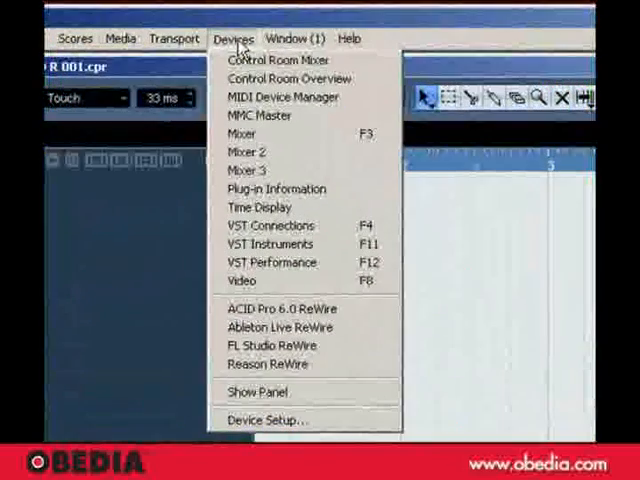
mouse_move(260, 208)
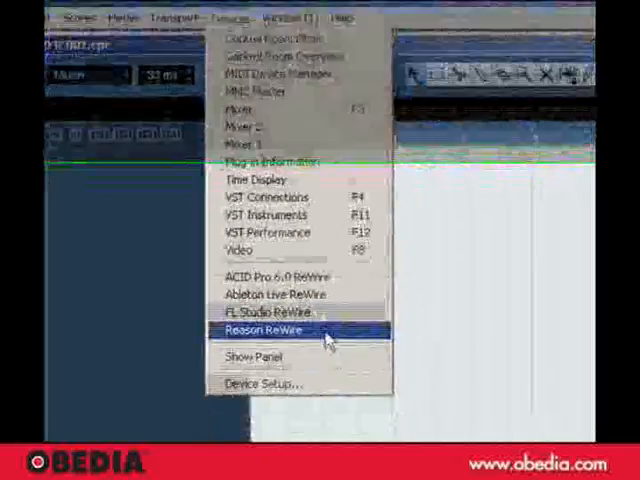
click(268, 328)
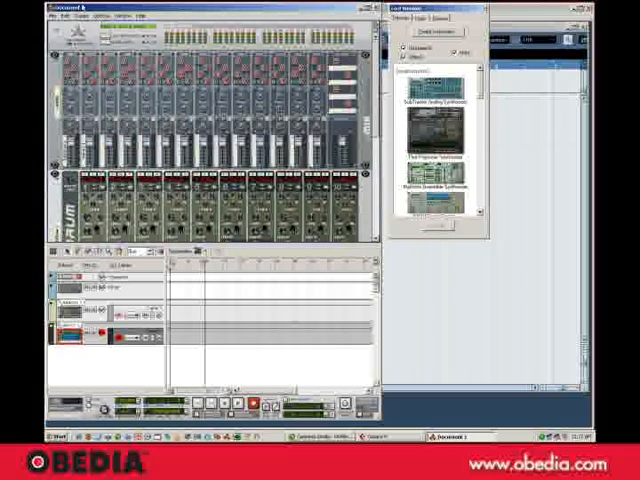
click(62, 16)
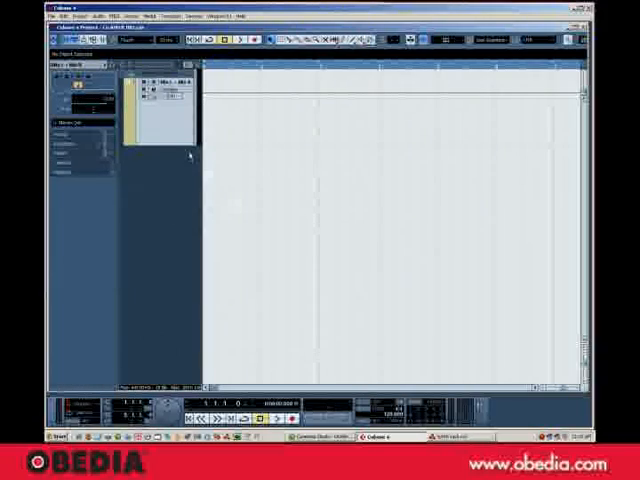
Add MIDI track 'MIDI 01' and route its output to Reason NN-XT 1.
click(154, 48)
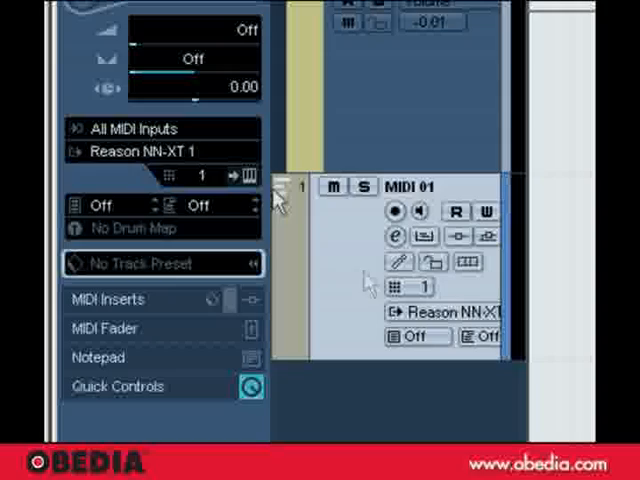
click(392, 212)
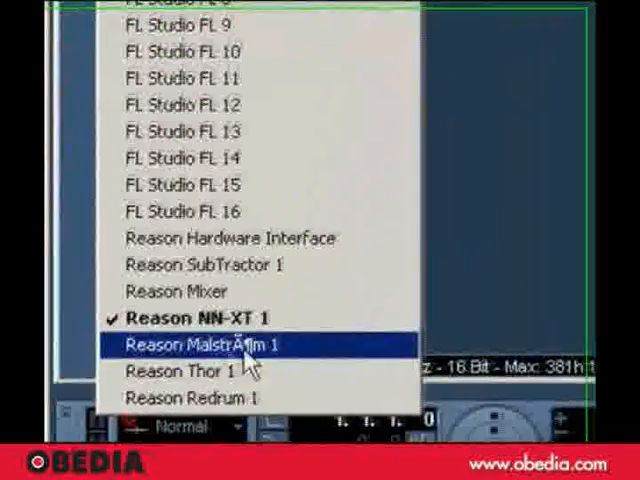
mouse_move(218, 370)
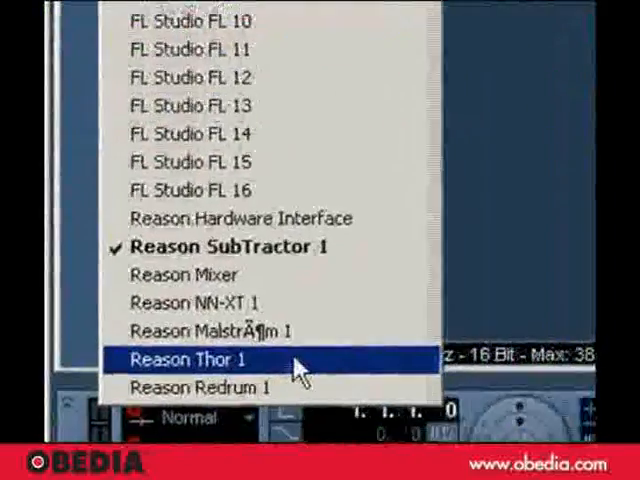
Route the second MIDI track's output to Reason Thor 1.
click(196, 360)
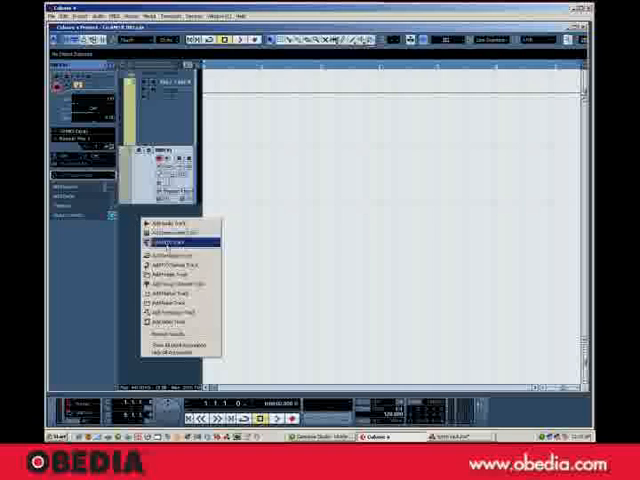
Add another MIDI track to be routed to Reason Redrum 1.
click(170, 244)
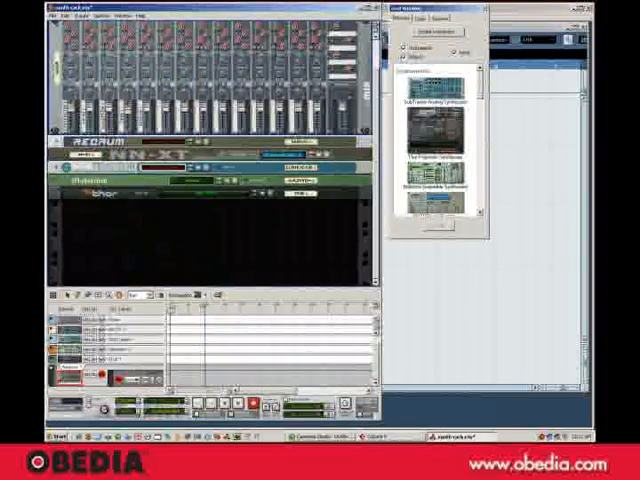
Show Reason's Keyboards and Control Surfaces preferences with the MIDI control keyboard selected.
click(104, 44)
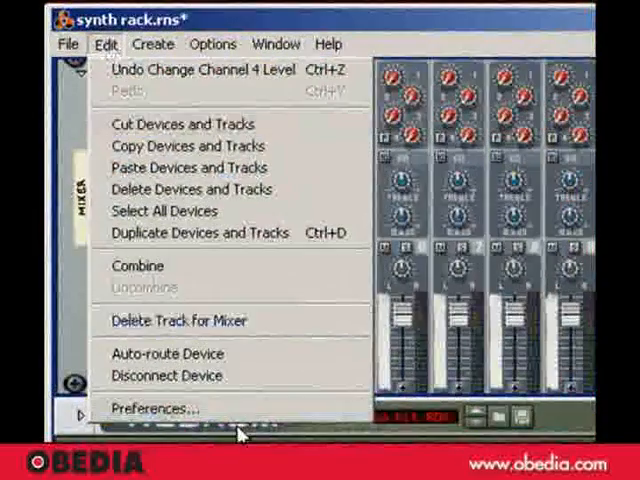
click(156, 408)
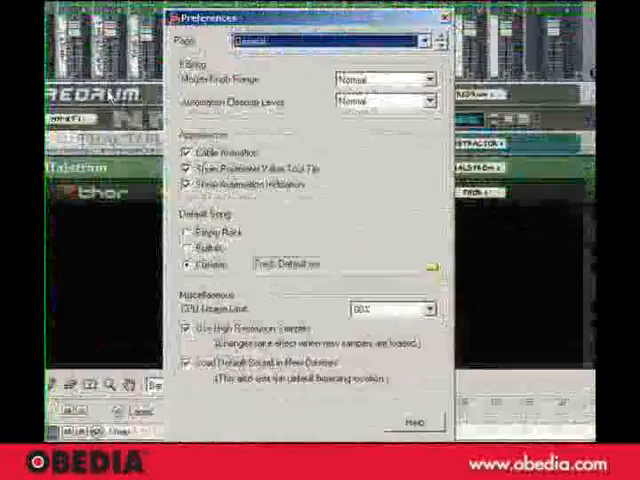
click(412, 36)
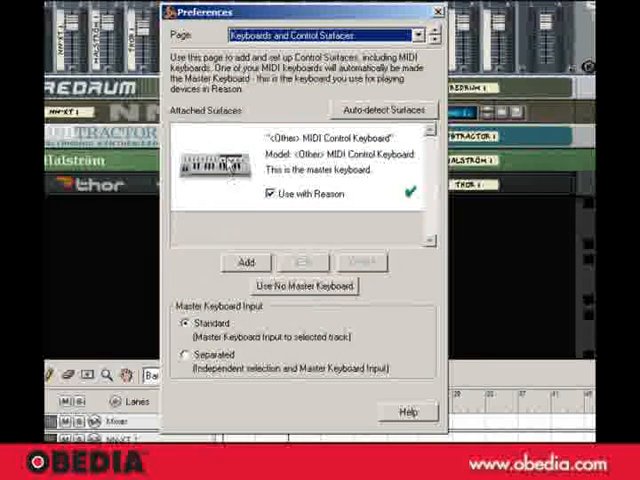
click(300, 164)
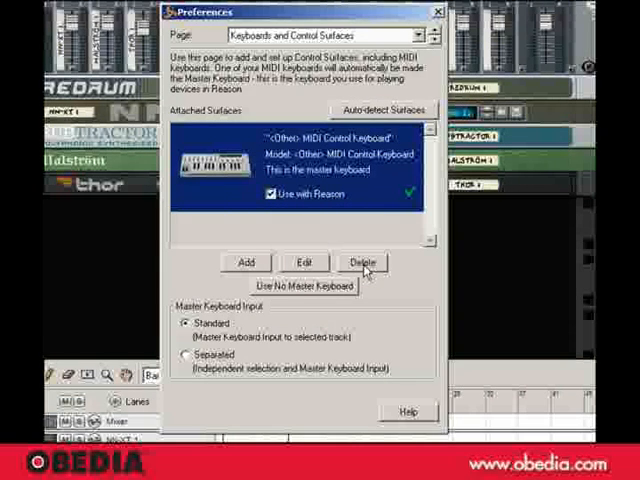
Delete the MIDI control keyboard from attached surfaces and look at the Add Control Surface dialog.
click(362, 262)
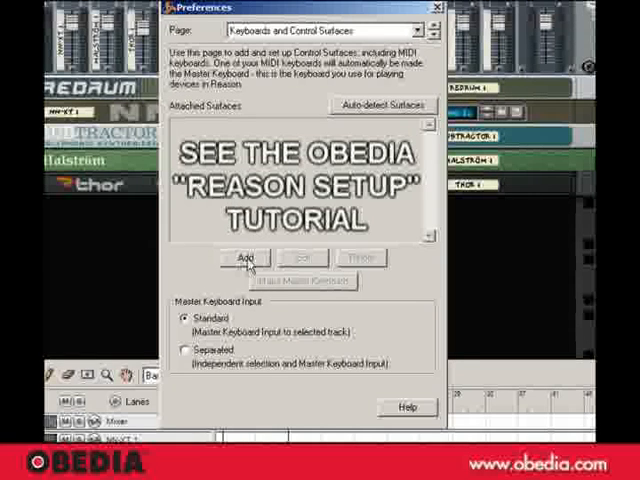
click(244, 258)
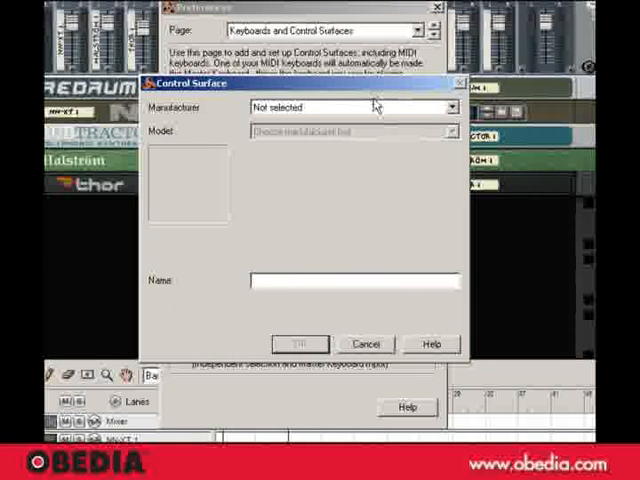
click(352, 108)
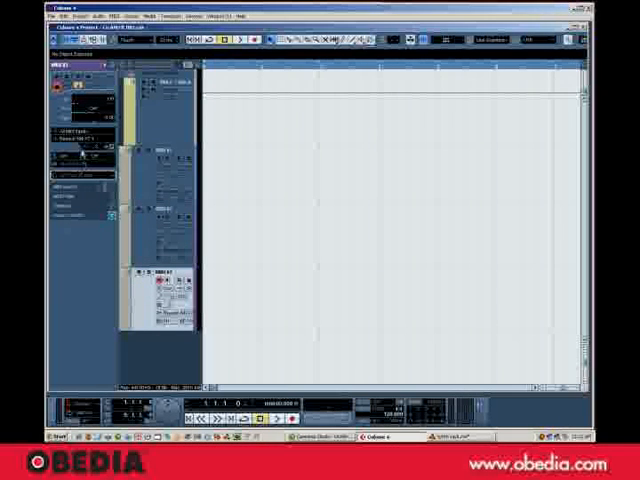
Back in Cubase, show the MIDI track's output routing destination list.
click(90, 148)
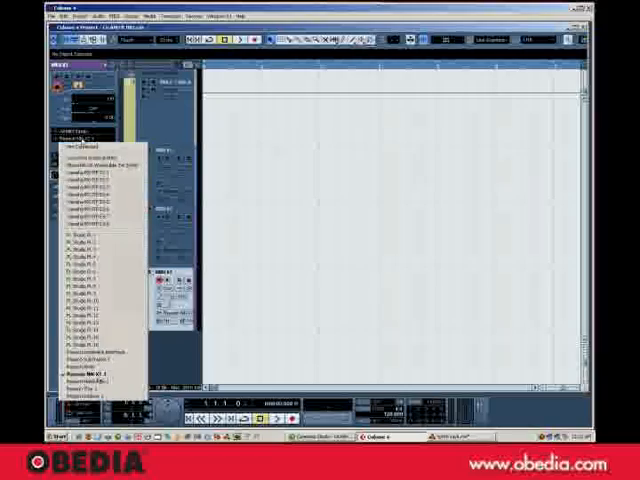